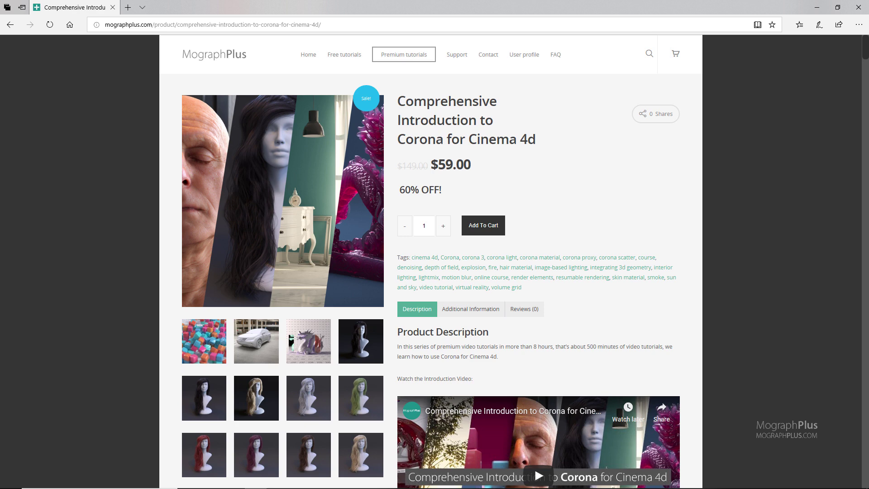
# Step: Switch from the Edge course page to Cinema 4D and bring up the Corona menu
pyautogui.click(441, 16)
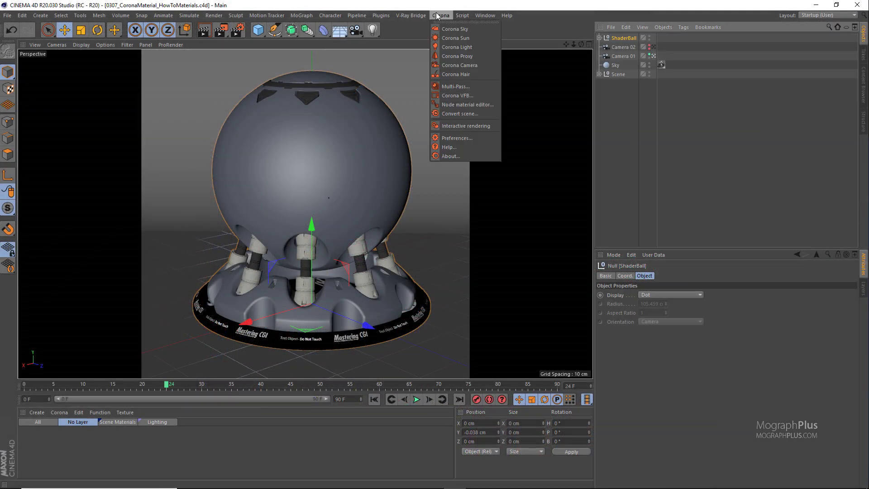
# Step: Create Corona Material.5 in the node material editor and apply it to the ShaderBall
pyautogui.click(467, 104)
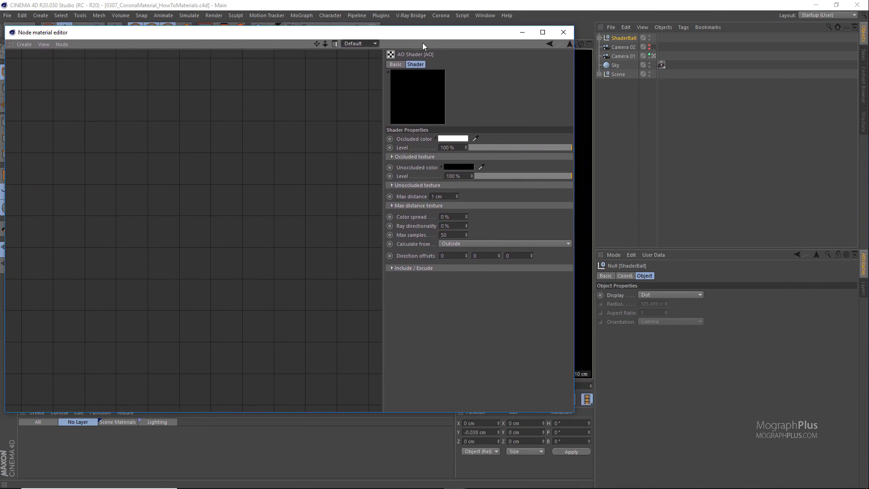
pyautogui.moveTo(441, 25)
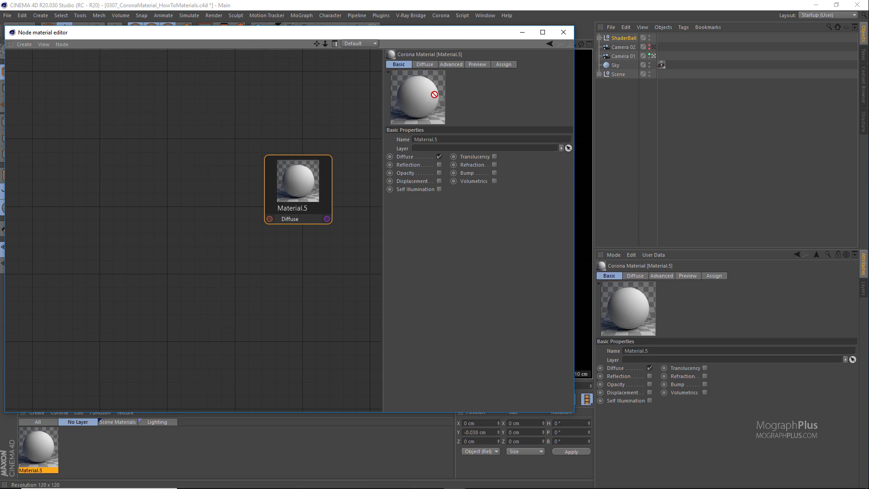
pyautogui.click(661, 37)
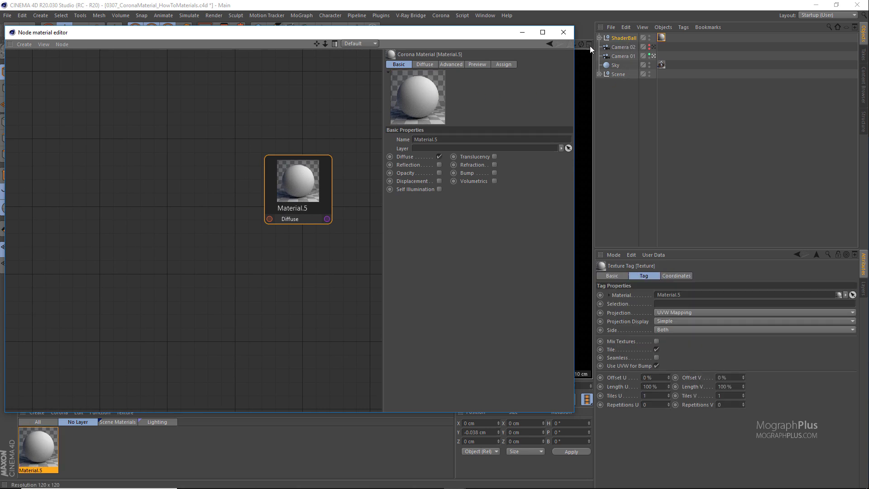
pyautogui.click(440, 15)
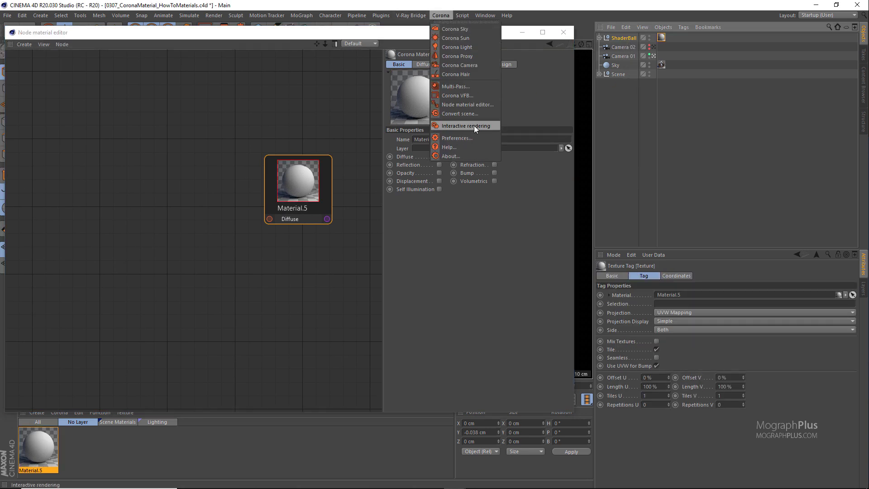
# Step: Start Corona interactive rendering and dock the VFB window beside the node editor
pyautogui.click(469, 126)
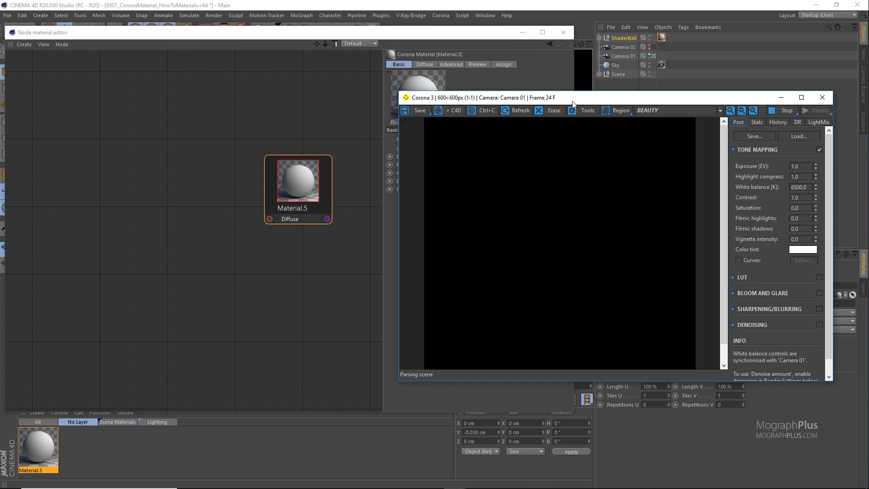
pyautogui.moveTo(401, 383)
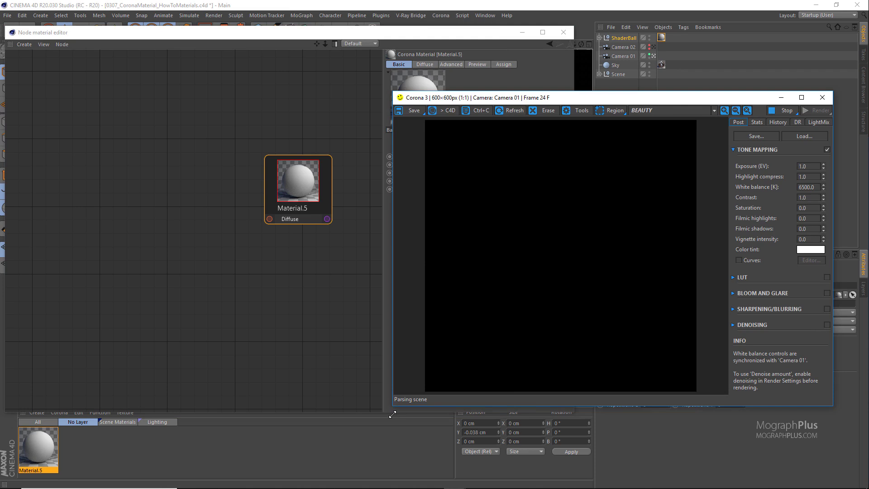
pyautogui.click(514, 111)
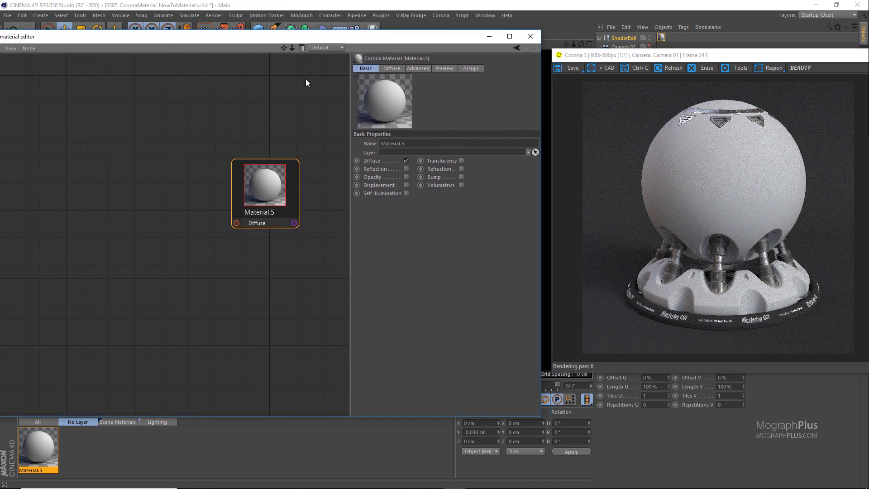
# Step: Set Material.5's diffuse colour to yellow RGB 233, 182, 56
pyautogui.click(391, 68)
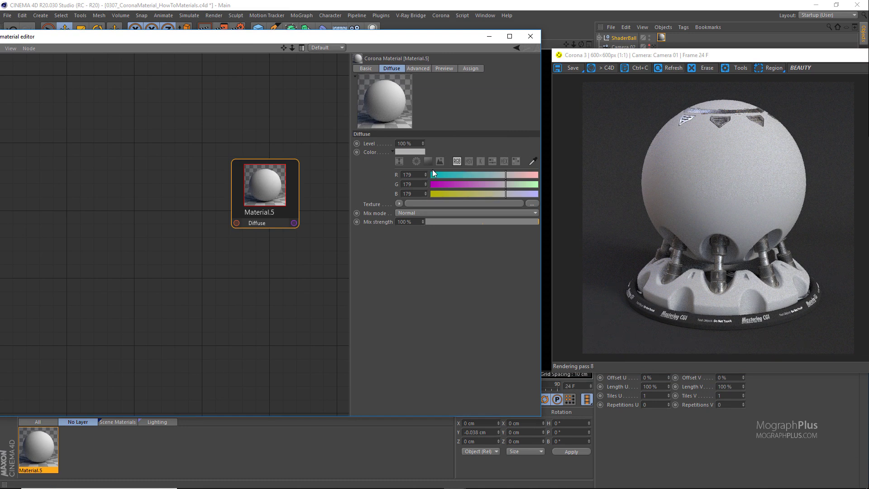
pyautogui.tripleClick(407, 174)
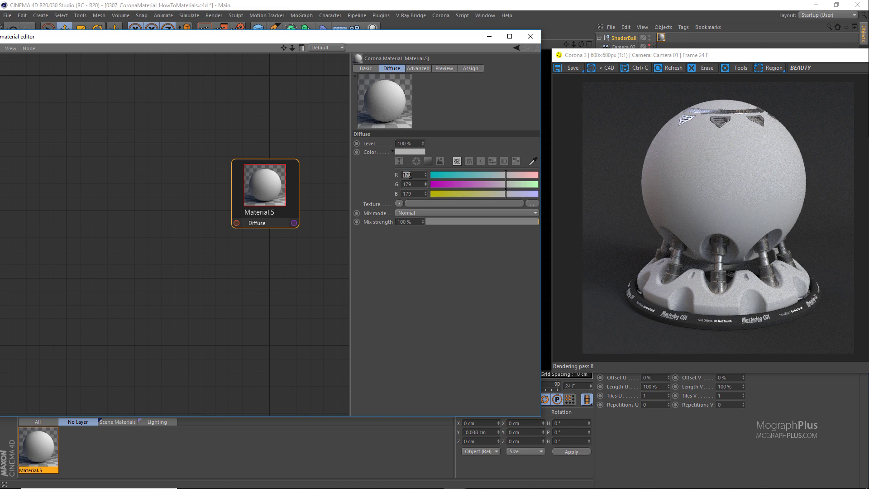
pyautogui.moveTo(465, 174); pyautogui.dragTo(483, 173)
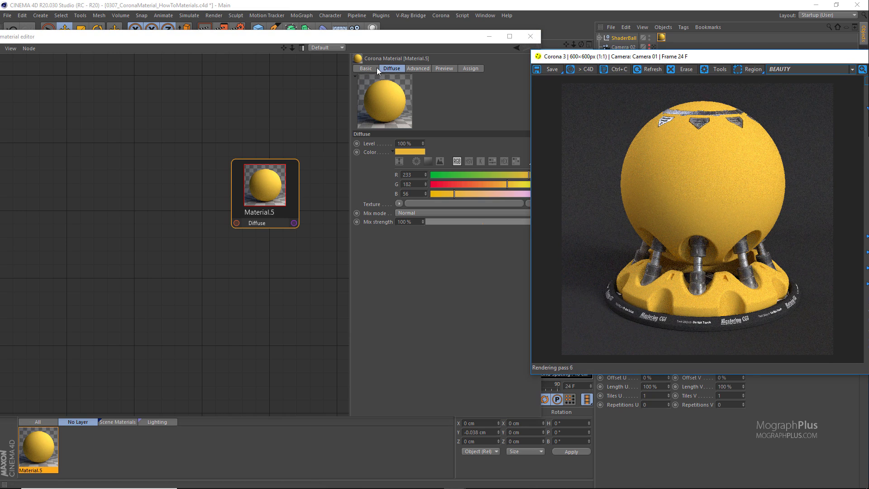
# Step: Enable reflection on Material.5 with Fresnel IOR 1.6 and glossiness 0.8
pyautogui.click(364, 68)
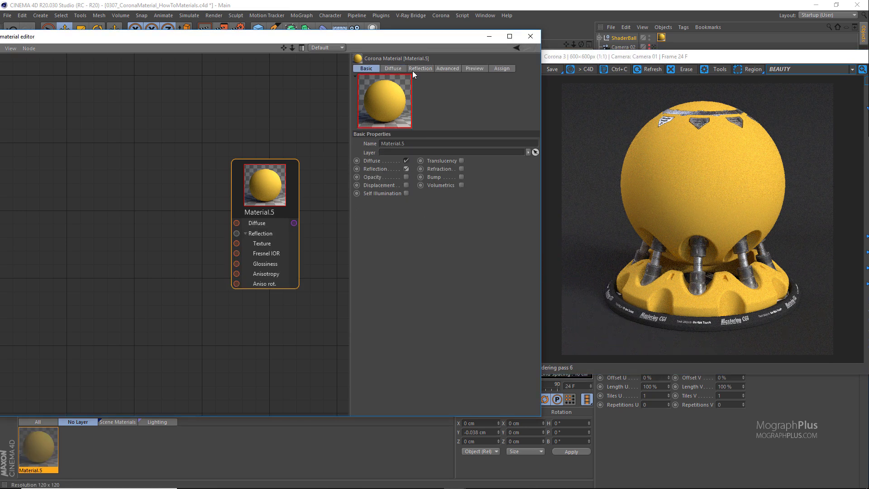
pyautogui.click(420, 68)
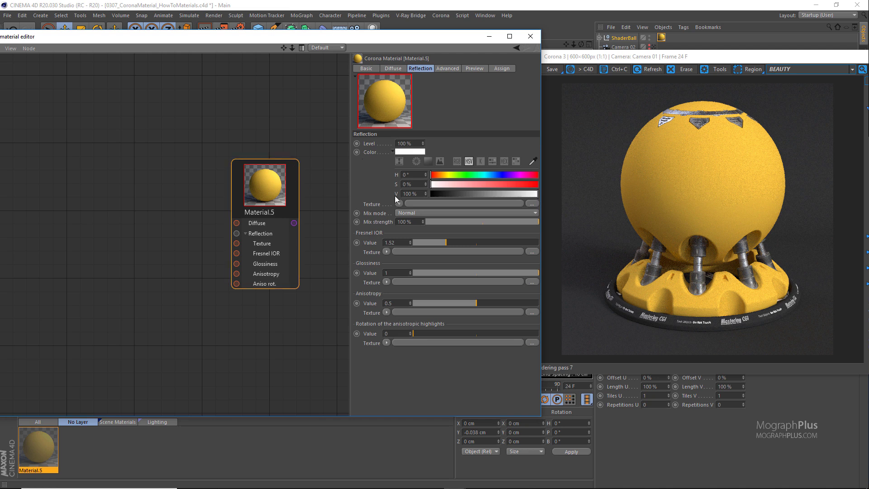
pyautogui.tripleClick(388, 243)
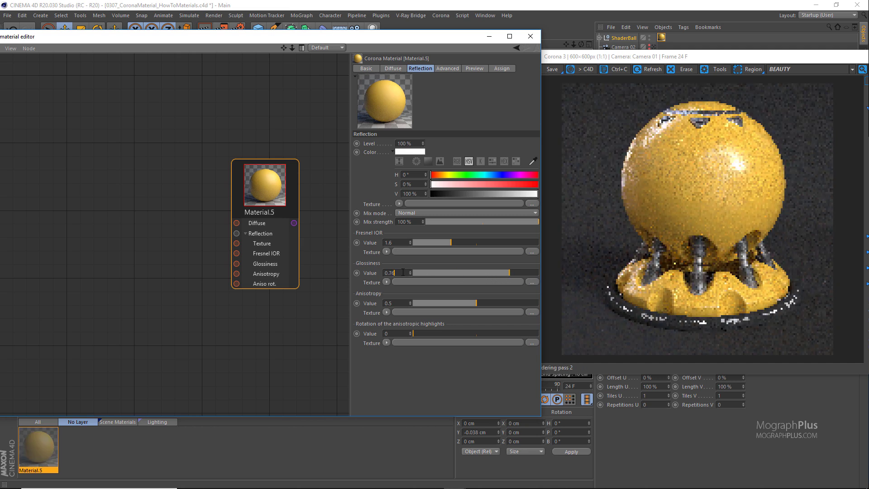
pyautogui.write('0.6')
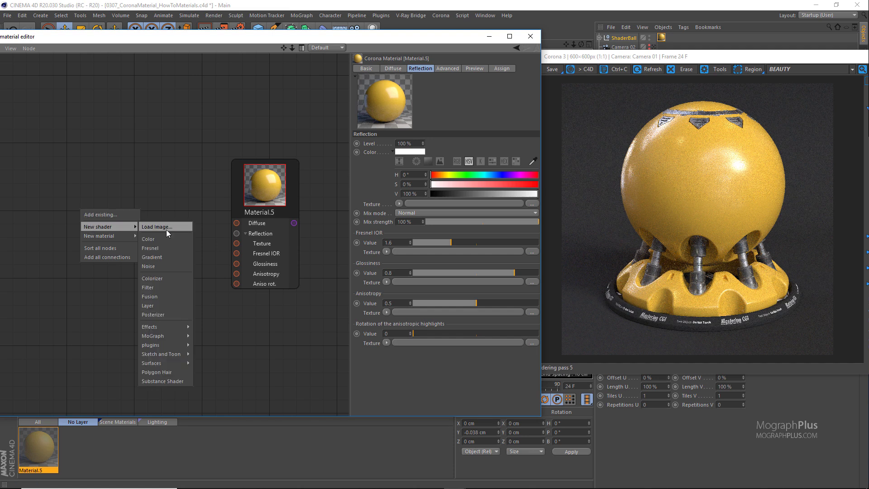
# Step: Add a Bitmap shader node loading the BW38.png grunge texture from the tex folder
pyautogui.click(158, 226)
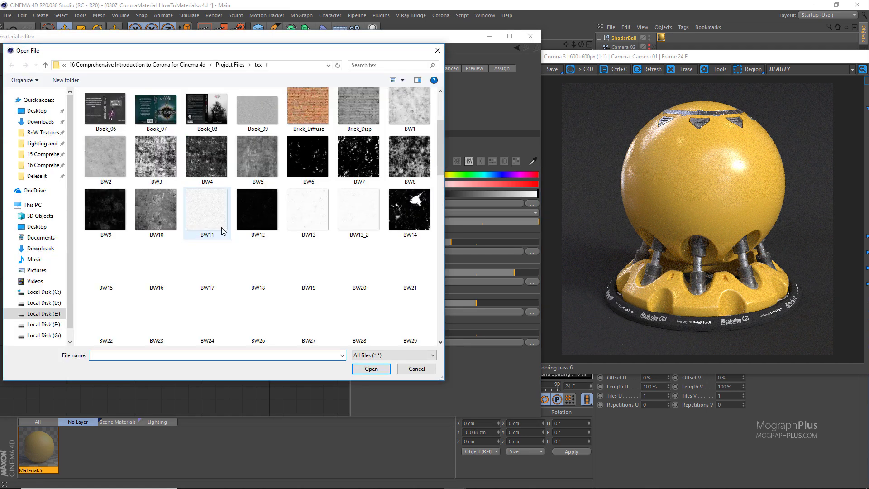
pyautogui.scroll(-3)
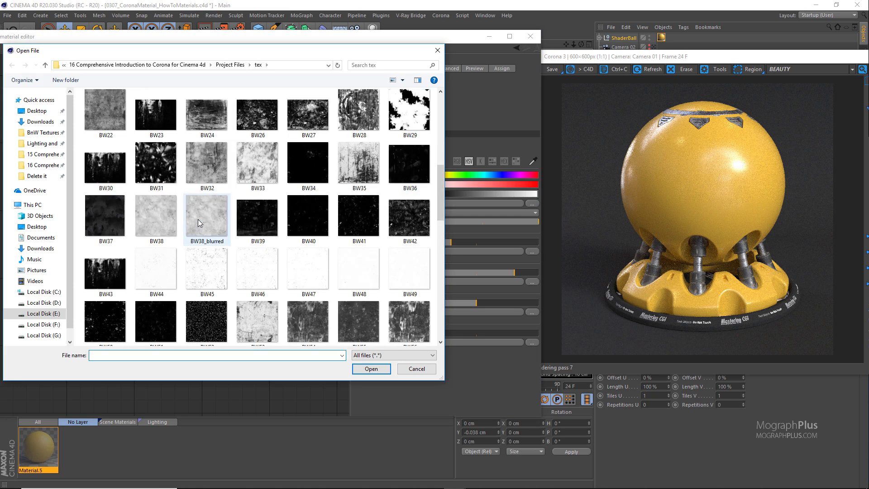
pyautogui.click(156, 215)
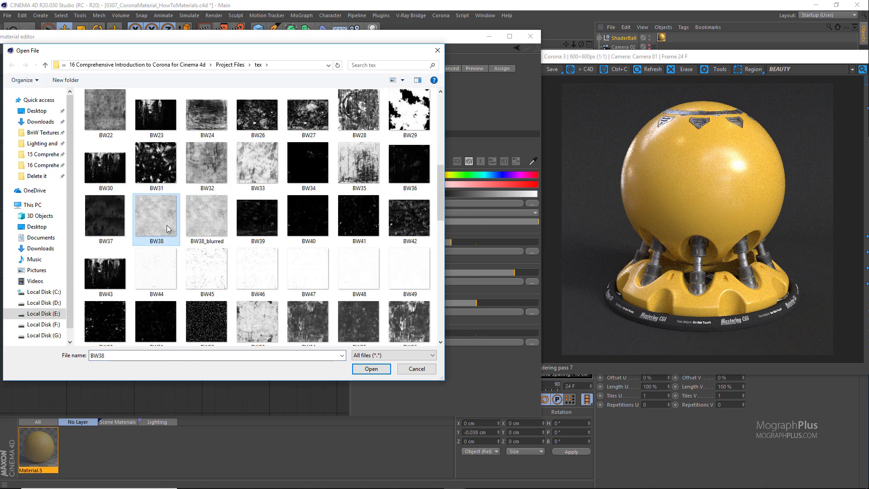
pyautogui.click(370, 368)
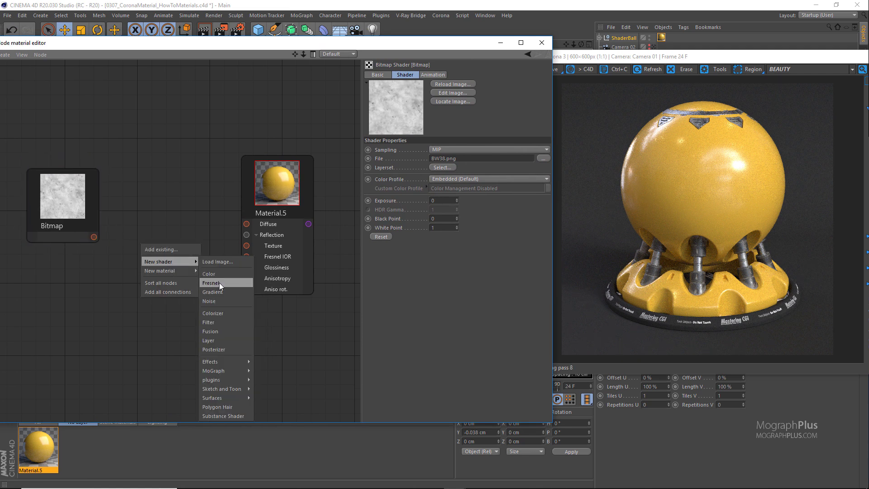
# Step: Add a Filter node fed by the BW38 bitmap, driving Glossiness with gradation curves enabled
pyautogui.click(208, 322)
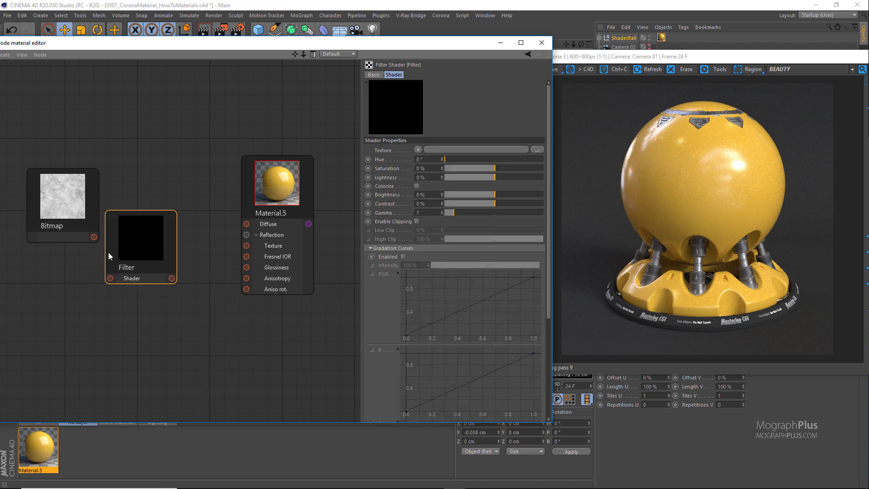
pyautogui.moveTo(141, 235); pyautogui.dragTo(175, 265)
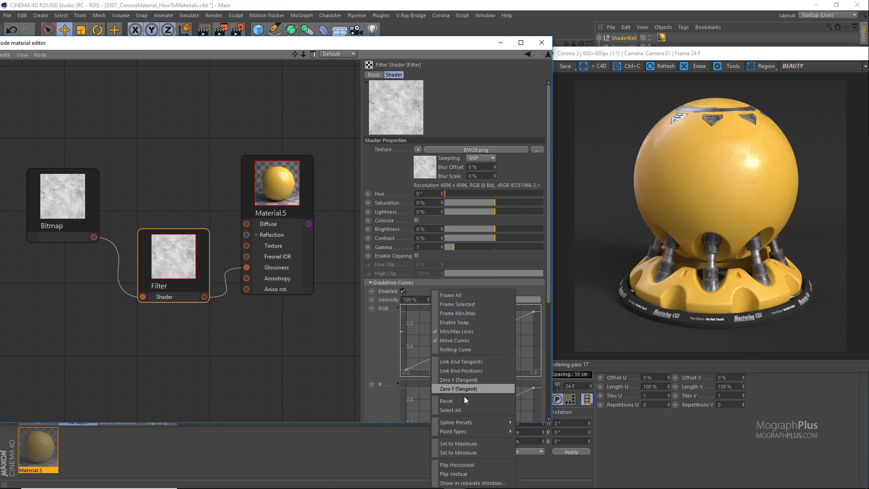
pyautogui.moveTo(488, 482)
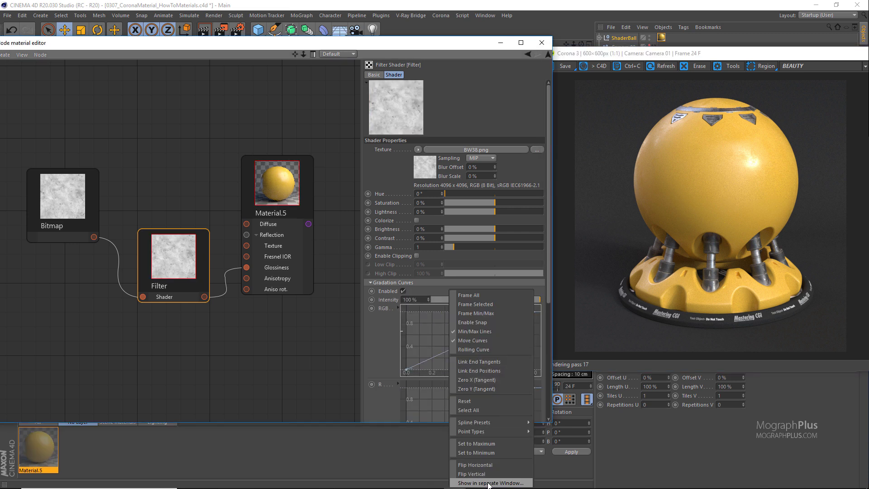
# Step: Raise the gradation curve's first point to Y 0.25 in its separate window
pyautogui.click(487, 483)
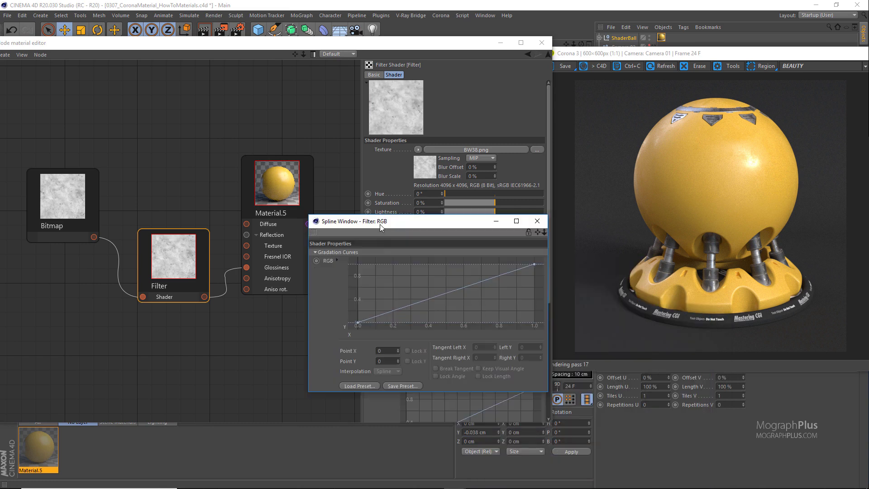
pyautogui.click(387, 371)
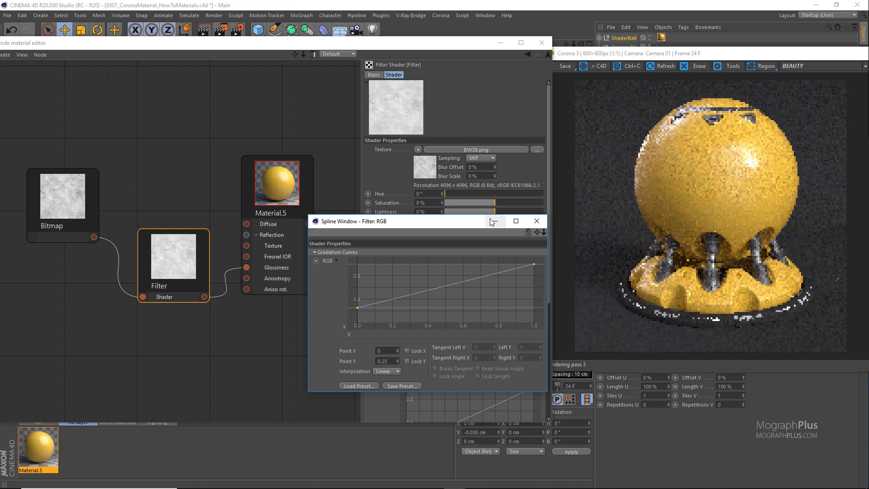
pyautogui.click(535, 221)
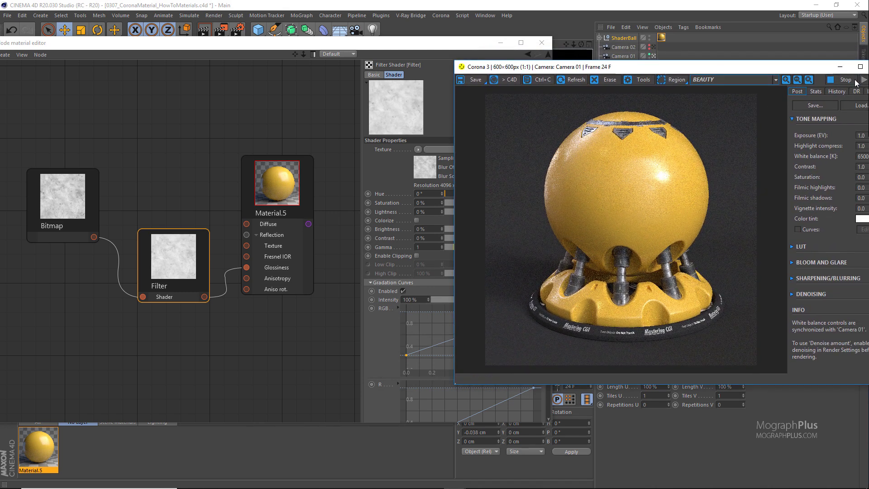
# Step: Enable the Bump channel at 2% strength and tick Volumetrics on Material.5
pyautogui.click(845, 80)
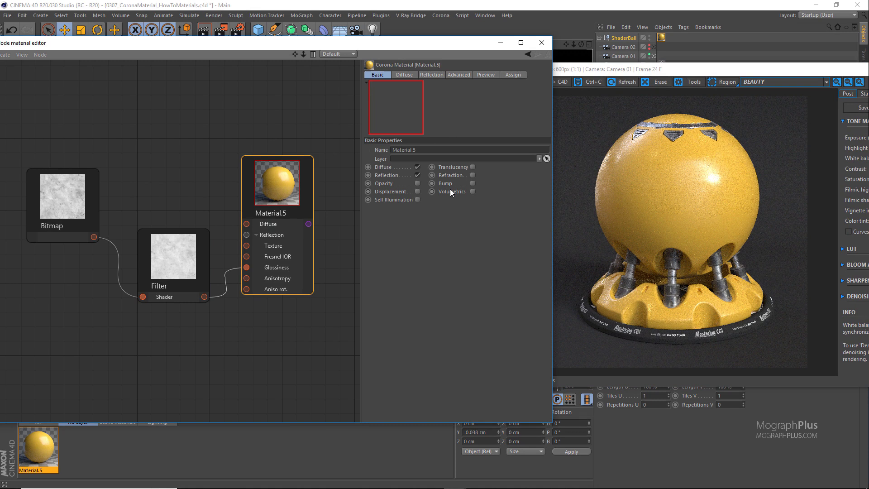
pyautogui.click(473, 191)
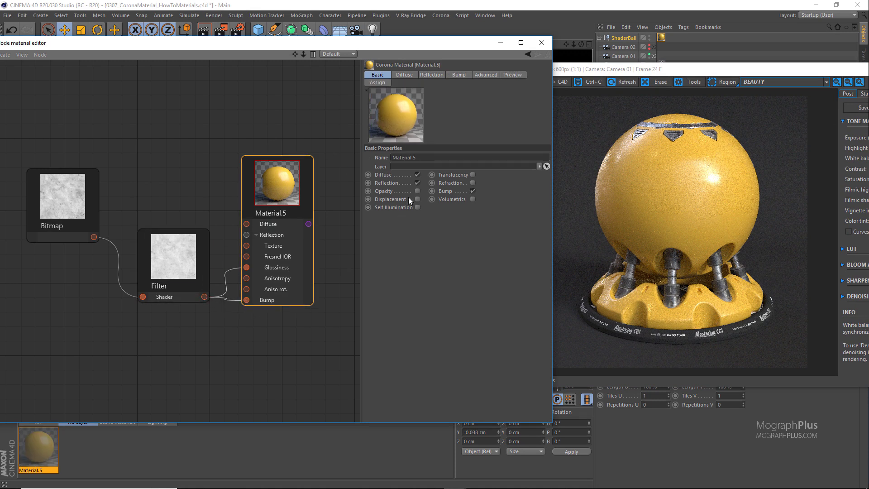
pyautogui.click(459, 74)
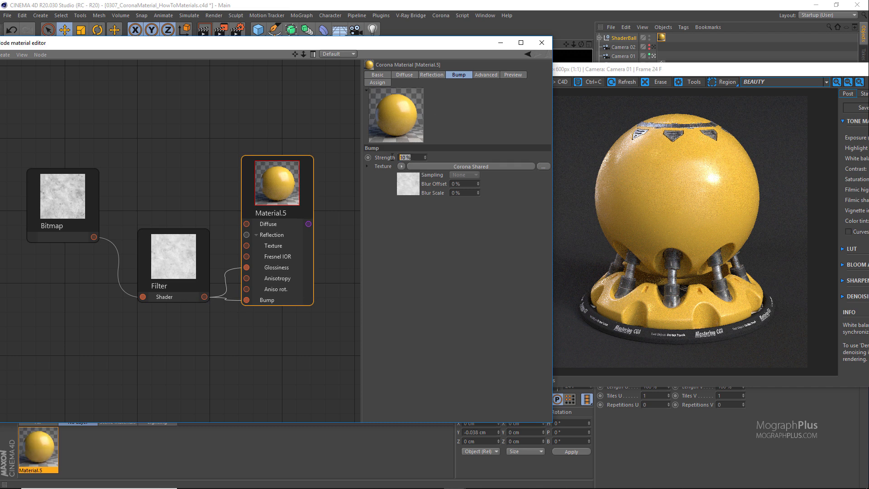
pyautogui.write('3')
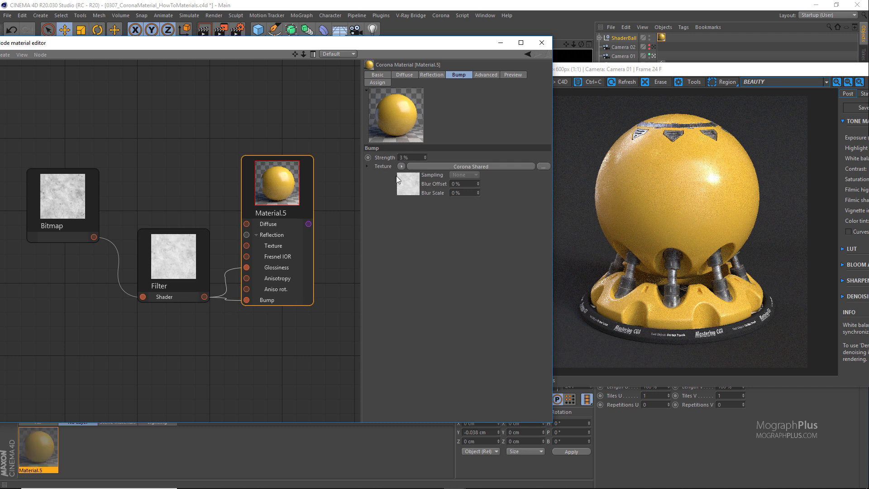
pyautogui.tripleClick(411, 156)
pyautogui.write('2')
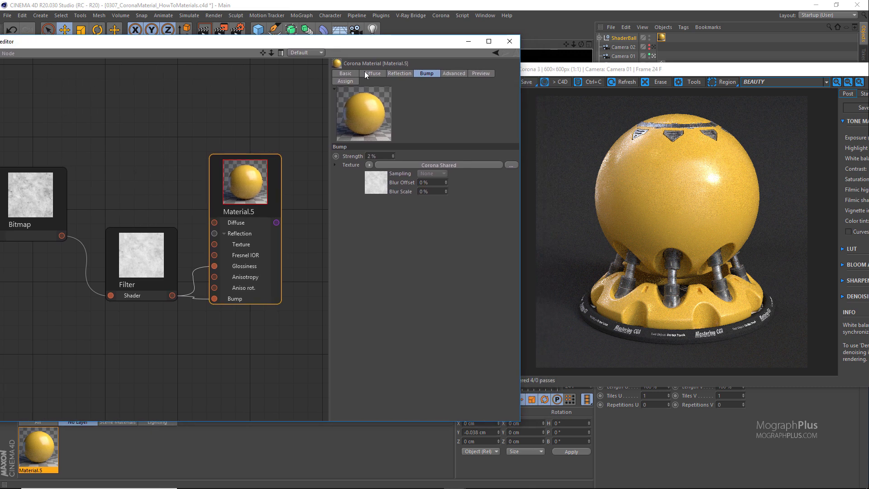
pyautogui.click(345, 74)
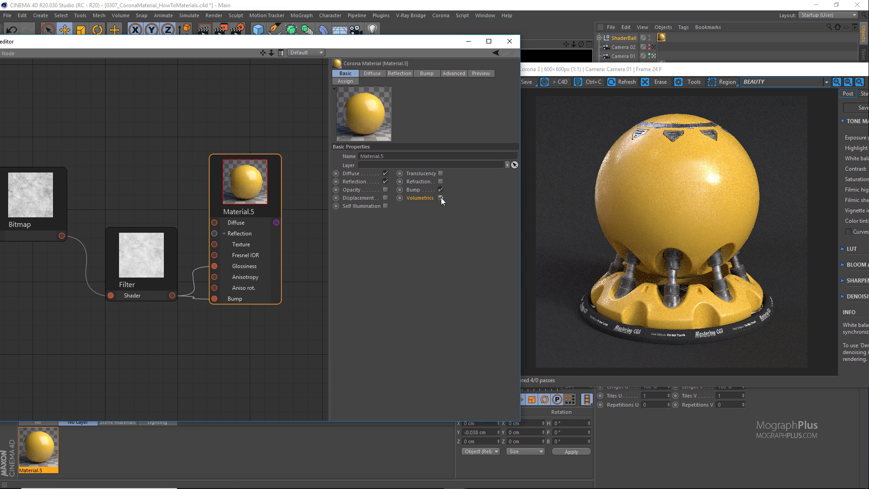
# Step: Set volumetrics to SSS mode with 3 cm radius and the diffuse yellow as scattering colour
pyautogui.click(441, 199)
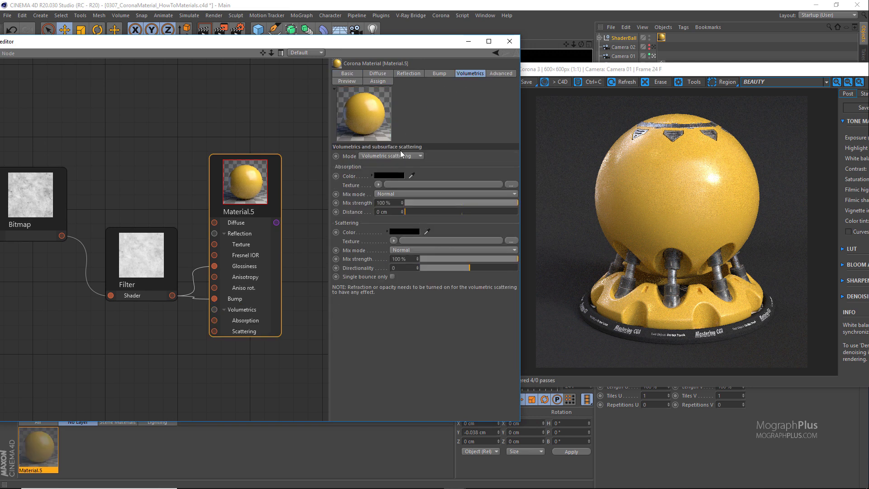
pyautogui.click(390, 156)
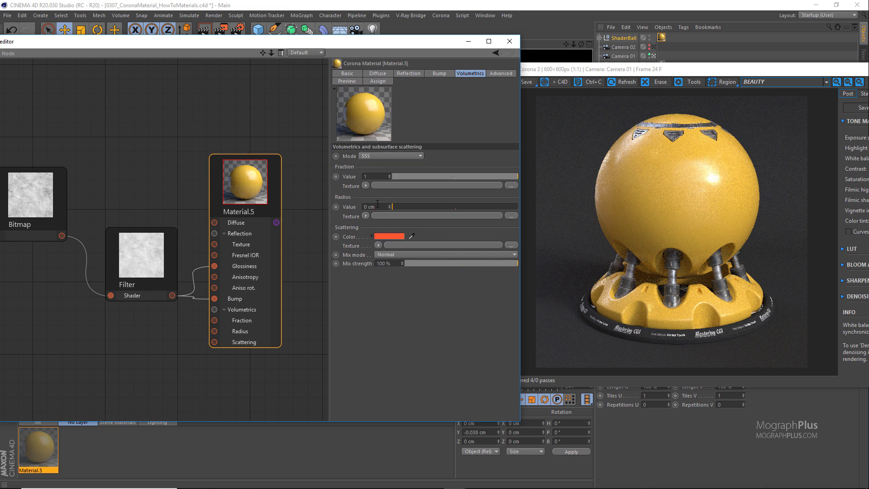
pyautogui.write('3')
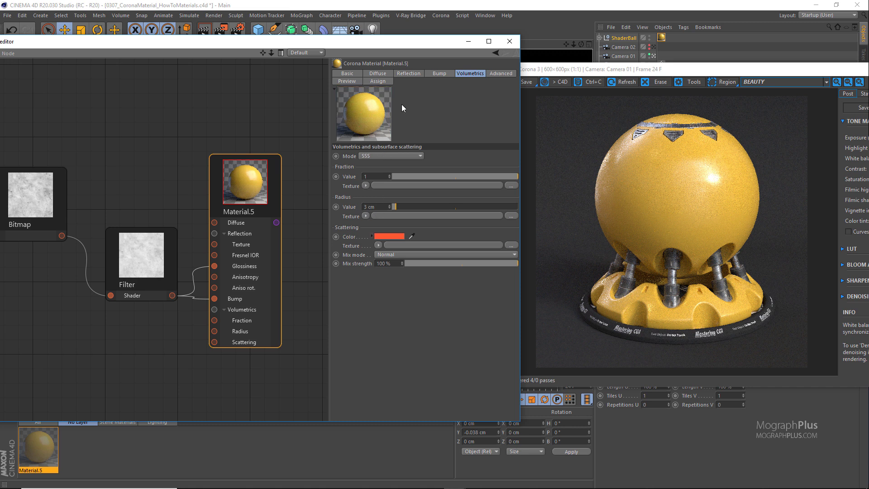
pyautogui.click(376, 74)
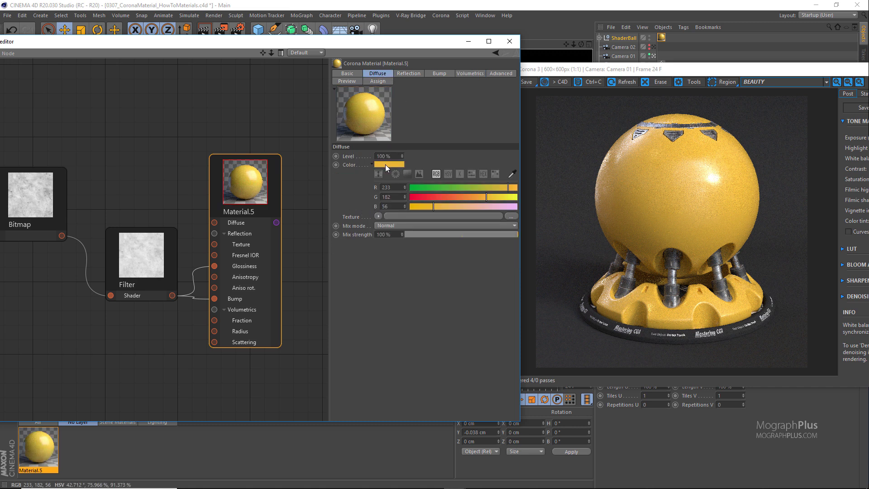
pyautogui.click(469, 74)
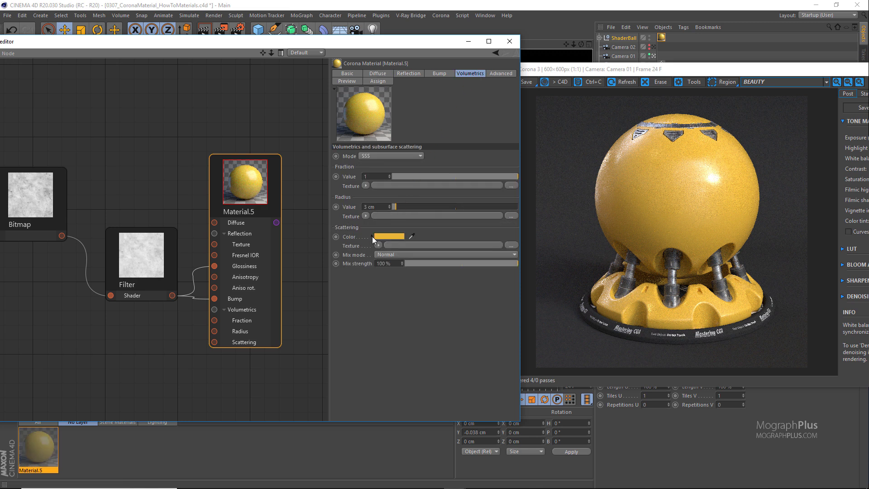
# Step: Change the scattering colour in the Color Picker to a paler yellow, R 233 G 194 B 98
pyautogui.click(388, 236)
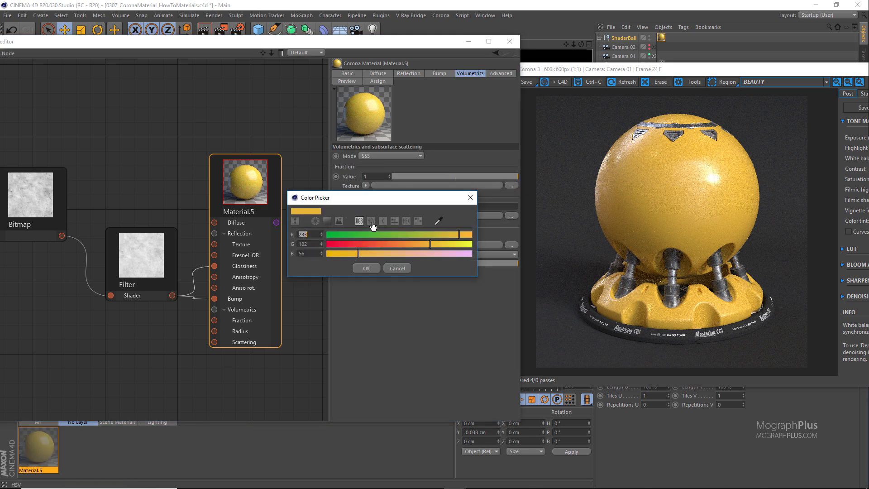
pyautogui.click(371, 221)
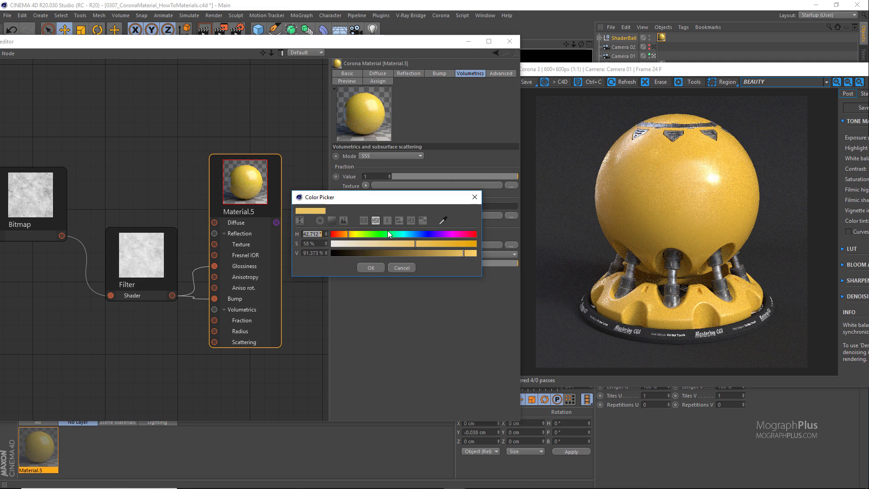
pyautogui.click(363, 220)
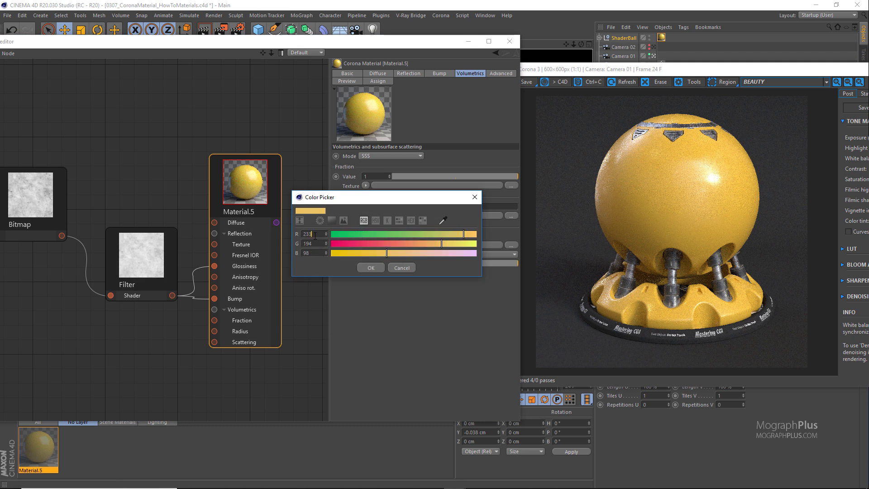
pyautogui.tripleClick(308, 234)
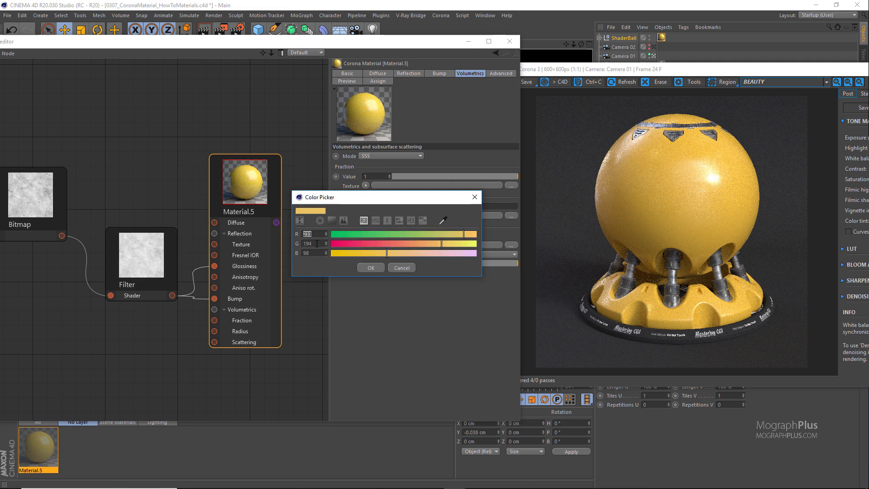
pyautogui.tripleClick(308, 243)
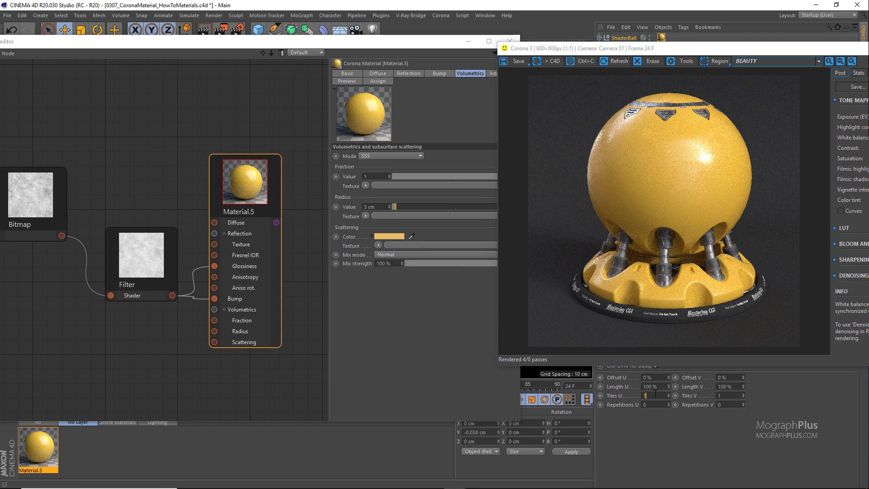
# Step: Set the texture tag's Tiles U value to 1.5 so the render refreshes
pyautogui.write('1.5')
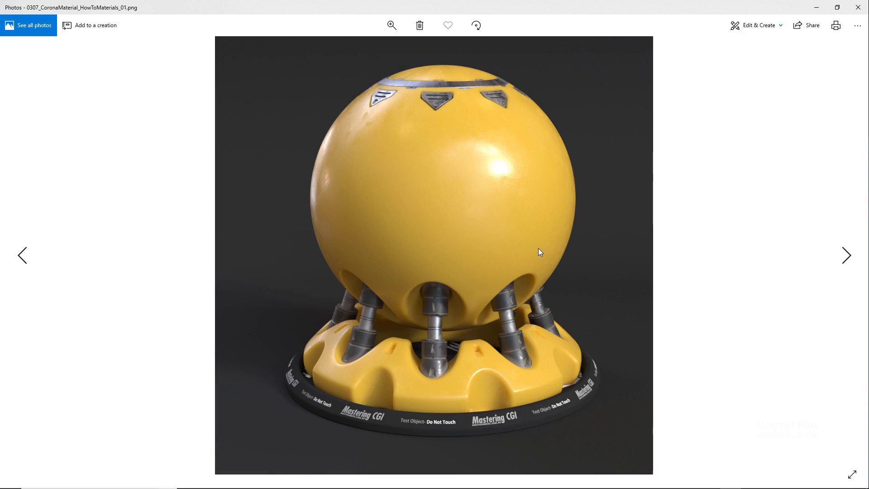
pyautogui.moveTo(395, 393)
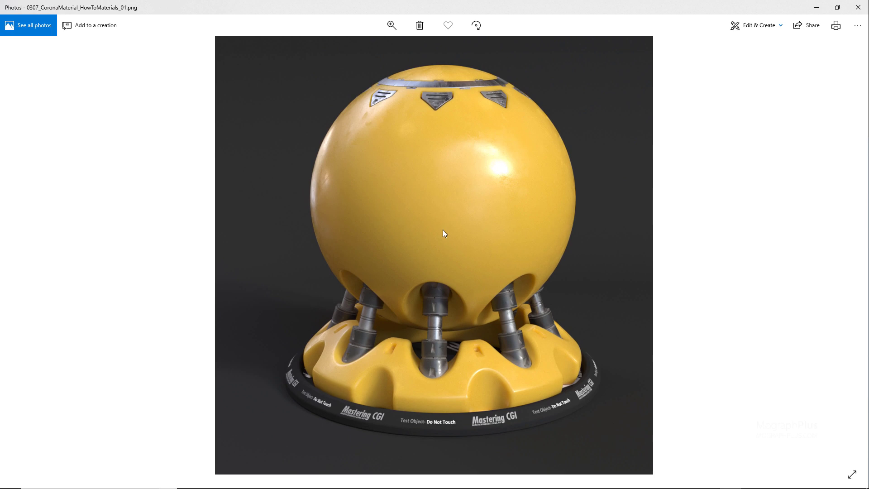
pyautogui.moveTo(321, 191)
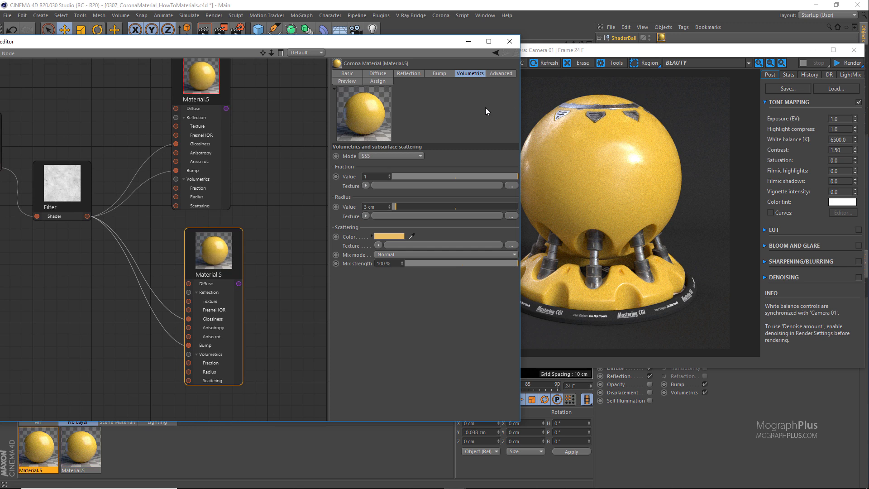
# Step: Change the duplicated material's diffuse colour to green, R 64 G 156 B 46
pyautogui.click(377, 73)
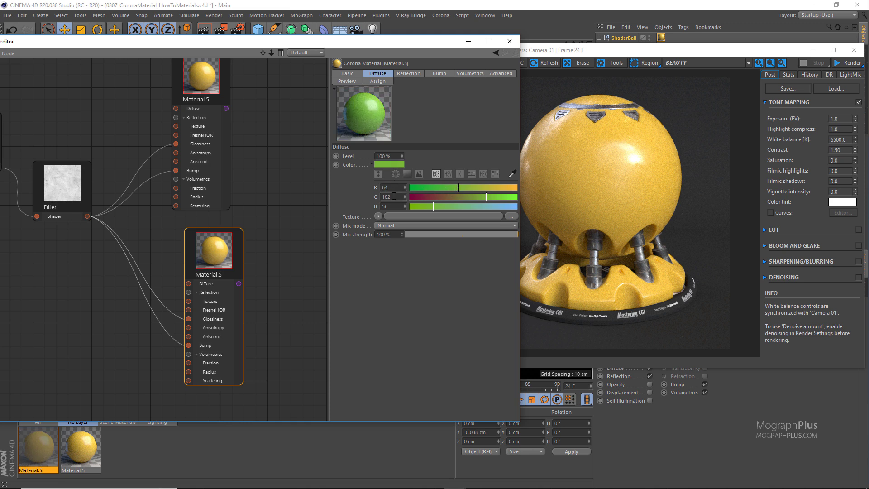
pyautogui.tripleClick(386, 196)
pyautogui.write('156')
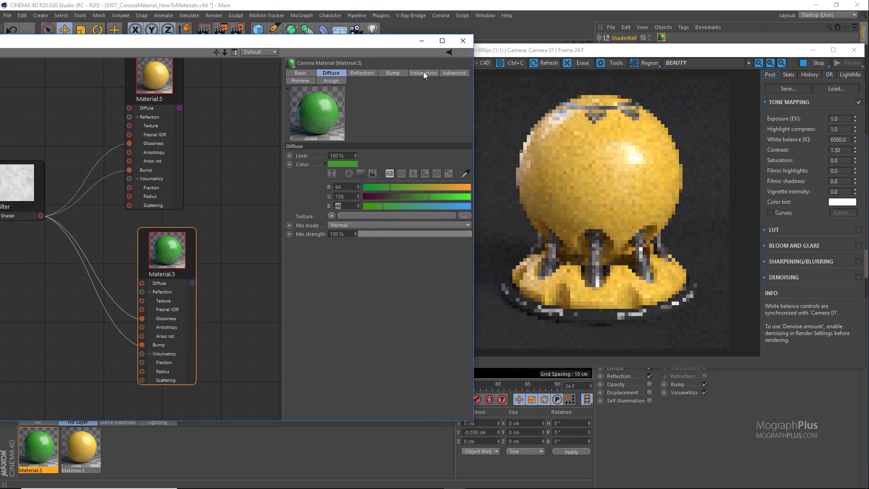
# Step: Give the green material a light green SSS scattering colour with a 5 cm radius
pyautogui.click(423, 73)
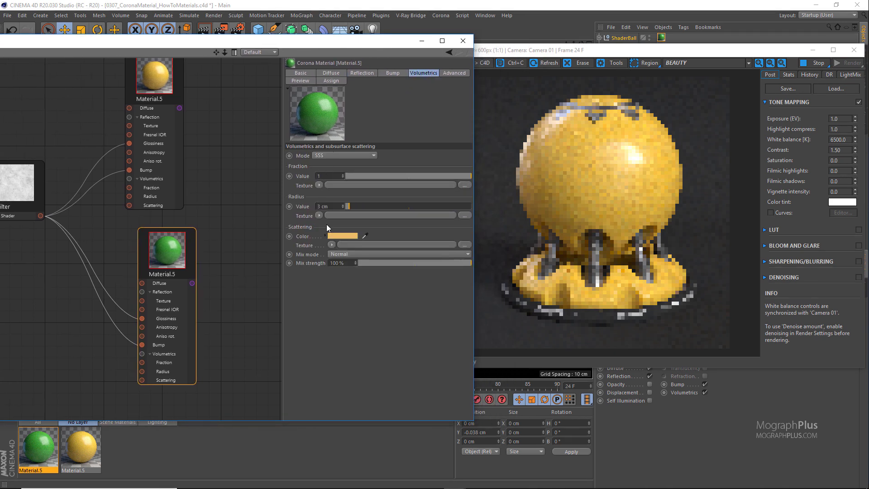
pyautogui.click(342, 236)
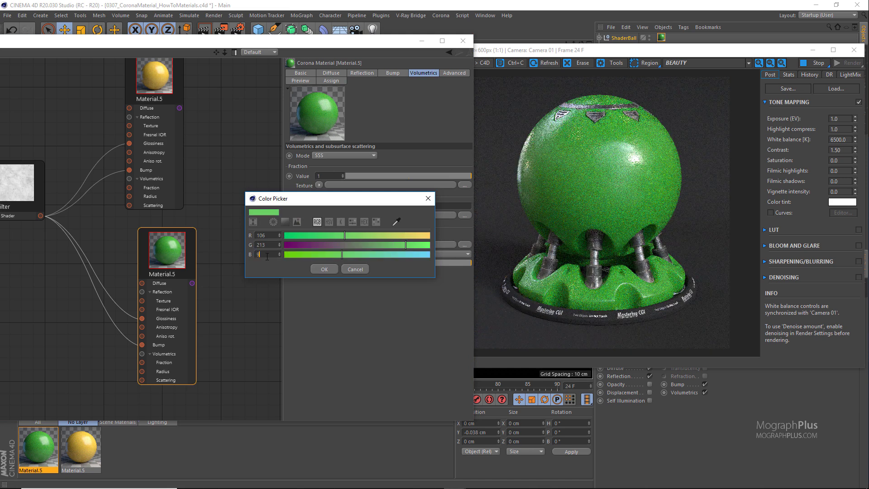
pyautogui.click(324, 269)
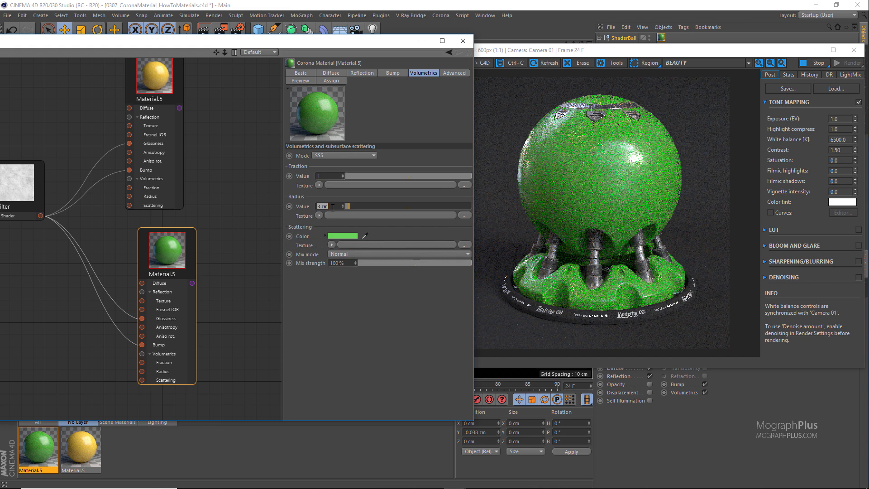
pyautogui.write('5 cm')
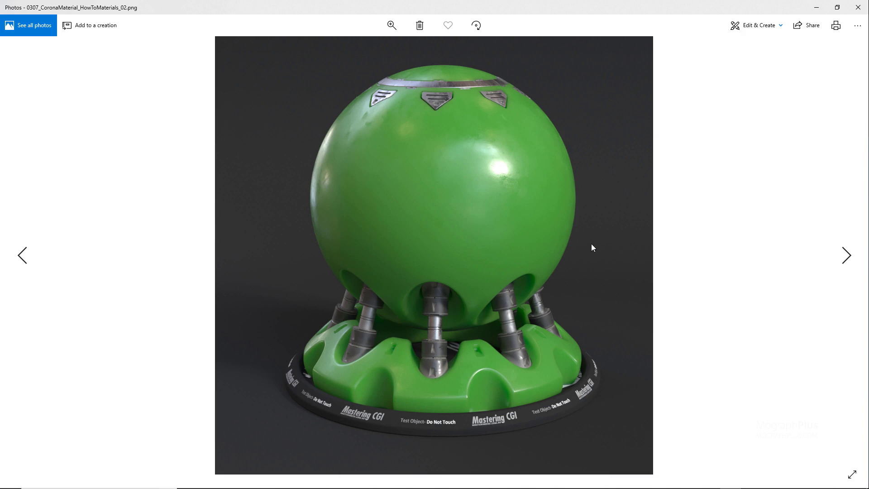
pyautogui.moveTo(339, 388)
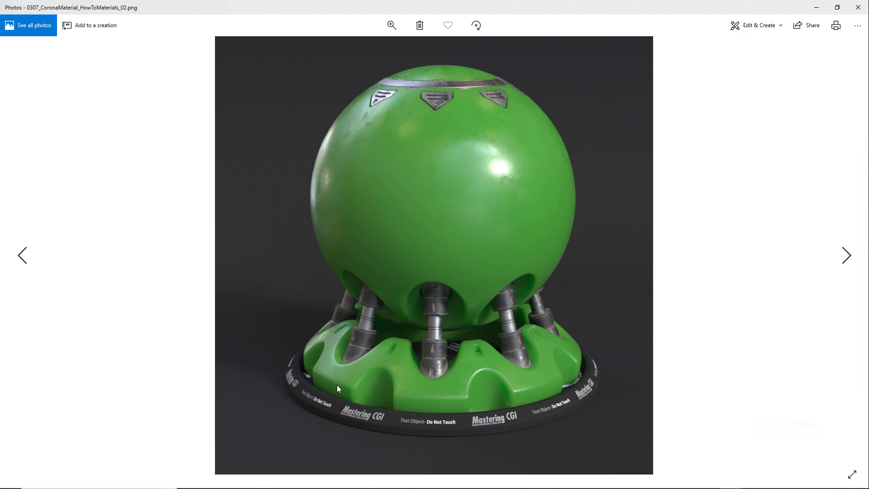
# Step: Zoom into the green shader ball render to inspect its glossy surface
pyautogui.click(391, 26)
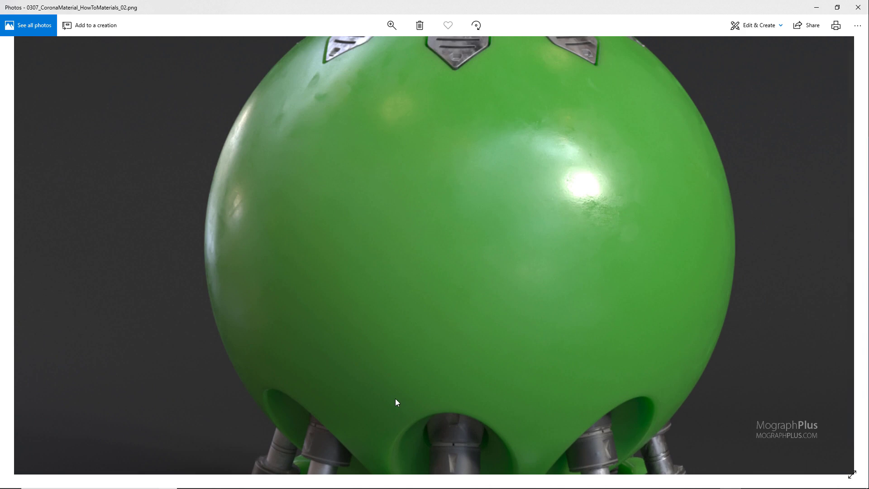